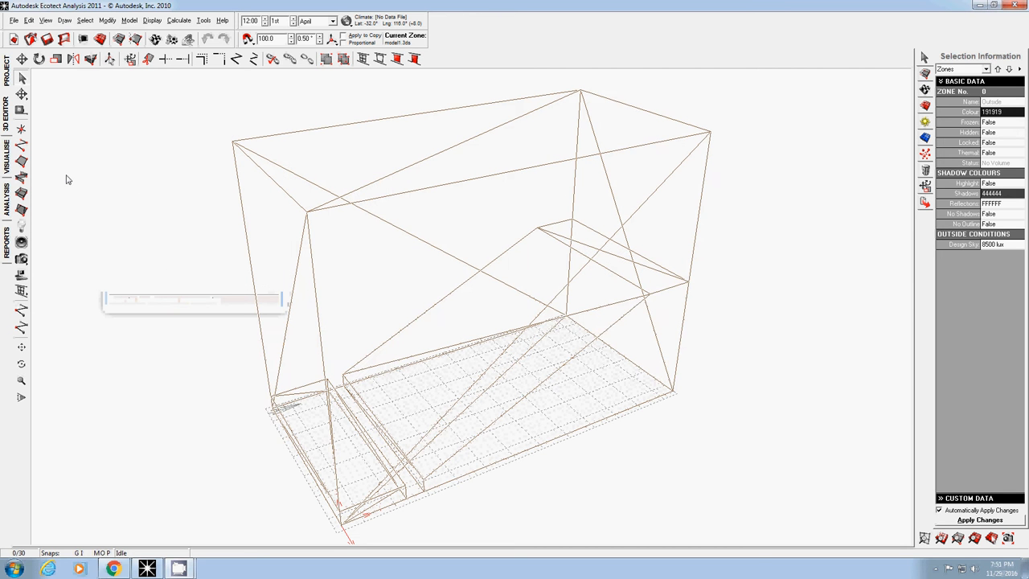
mouse_move(383, 273)
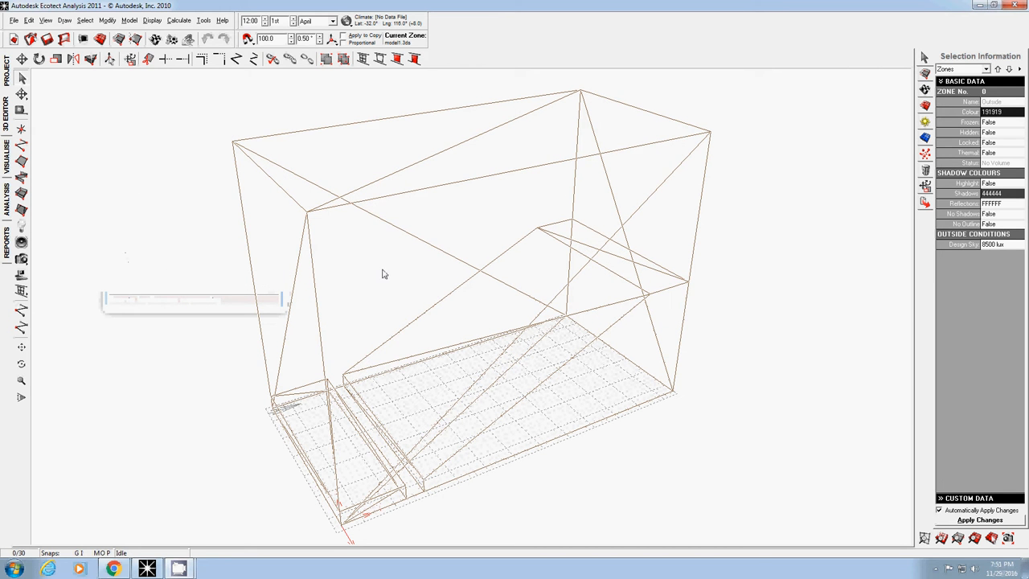
mouse_move(915, 142)
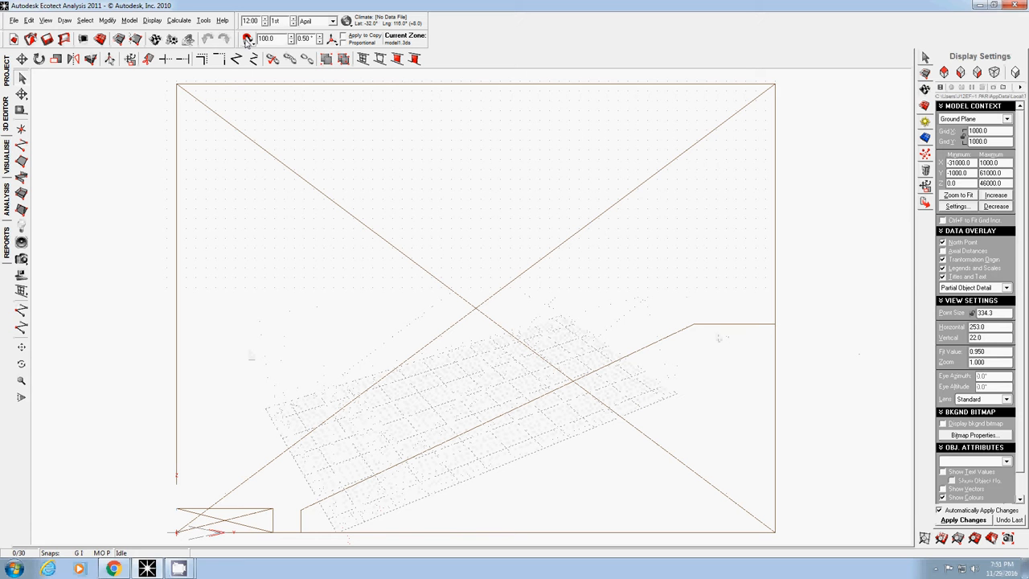
Bring up the snapping options so snaps can be turned off before placing the speaker
click(253, 59)
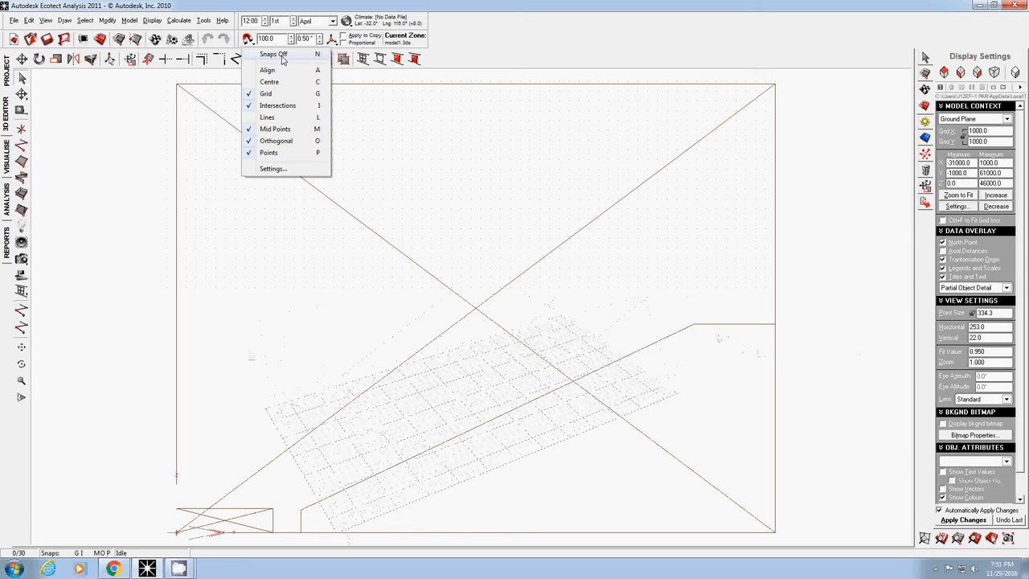
mouse_move(294, 58)
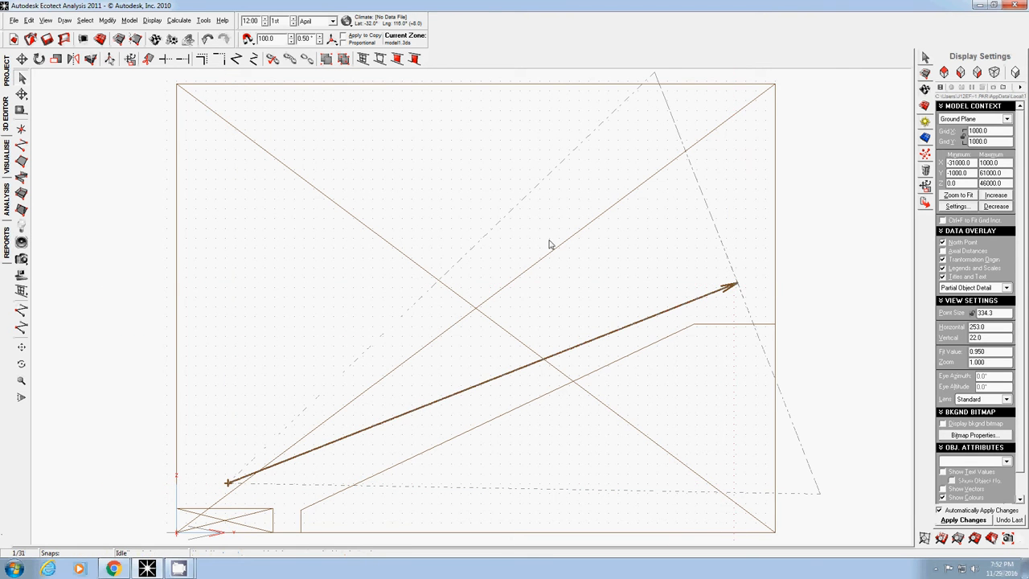
mouse_move(750, 293)
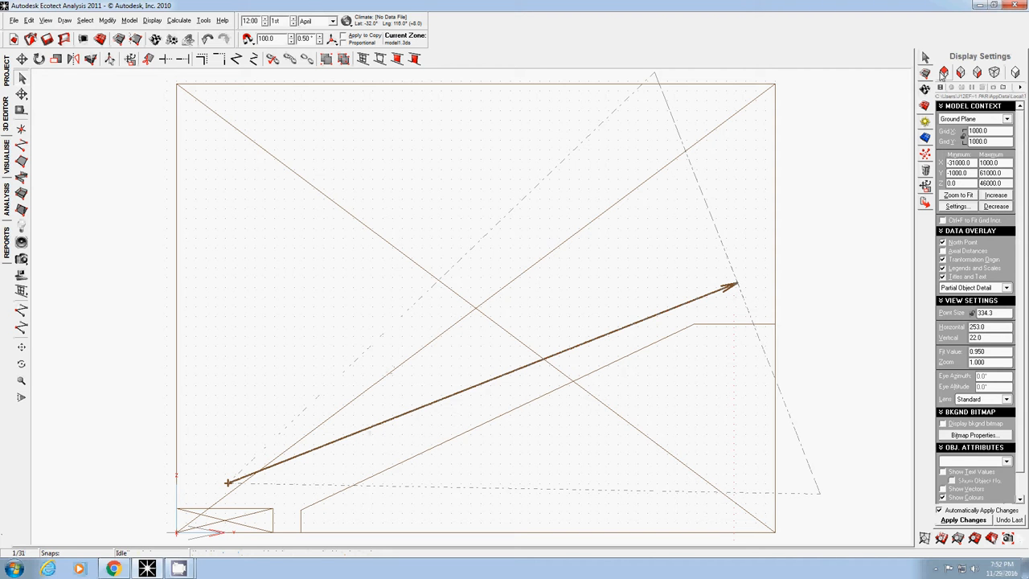
mouse_move(949, 72)
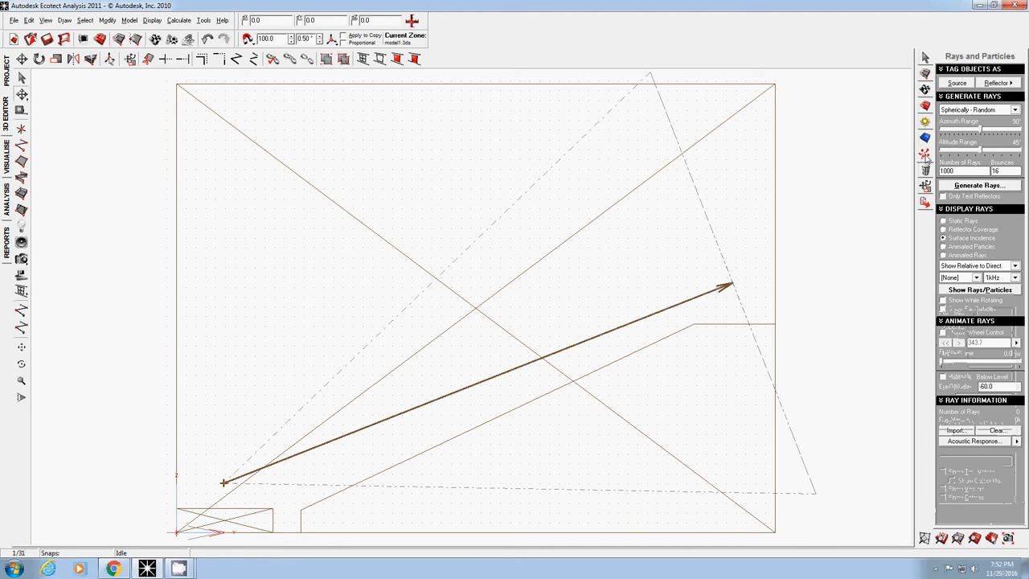
mouse_move(413, 416)
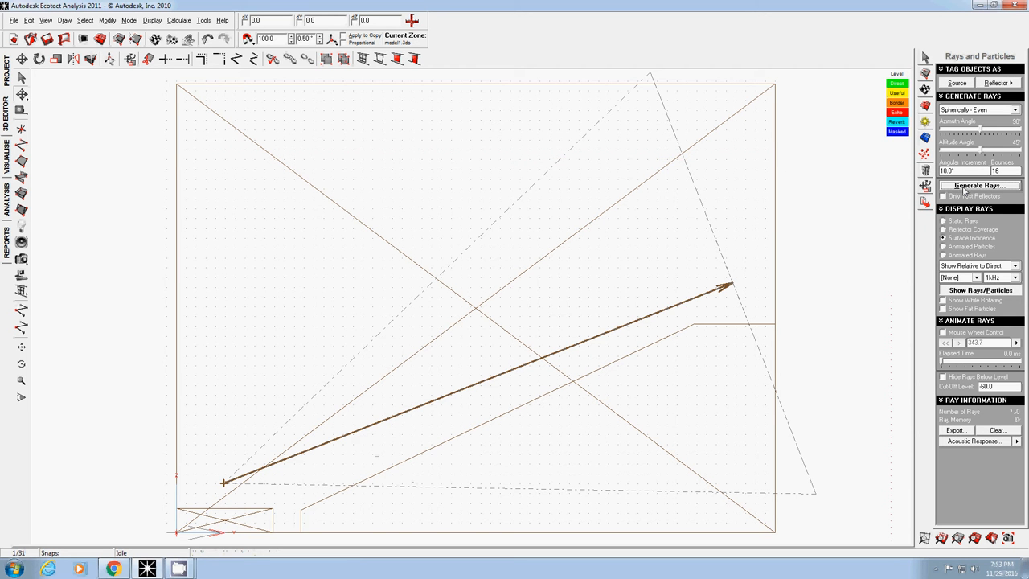
mouse_move(962, 225)
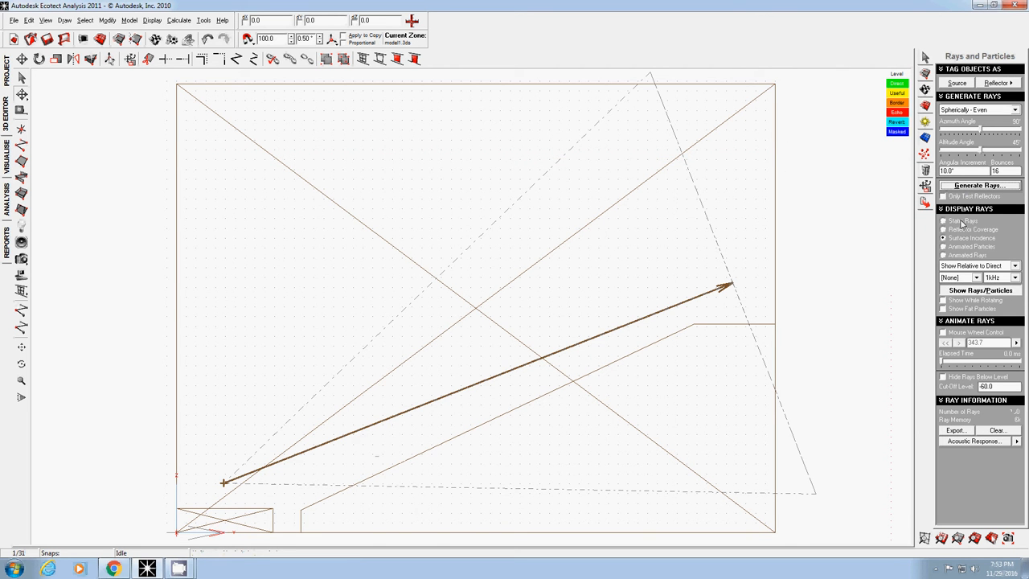
Display the rays as static lines, then switch to Animated Rays coloured by reflection level
click(979, 184)
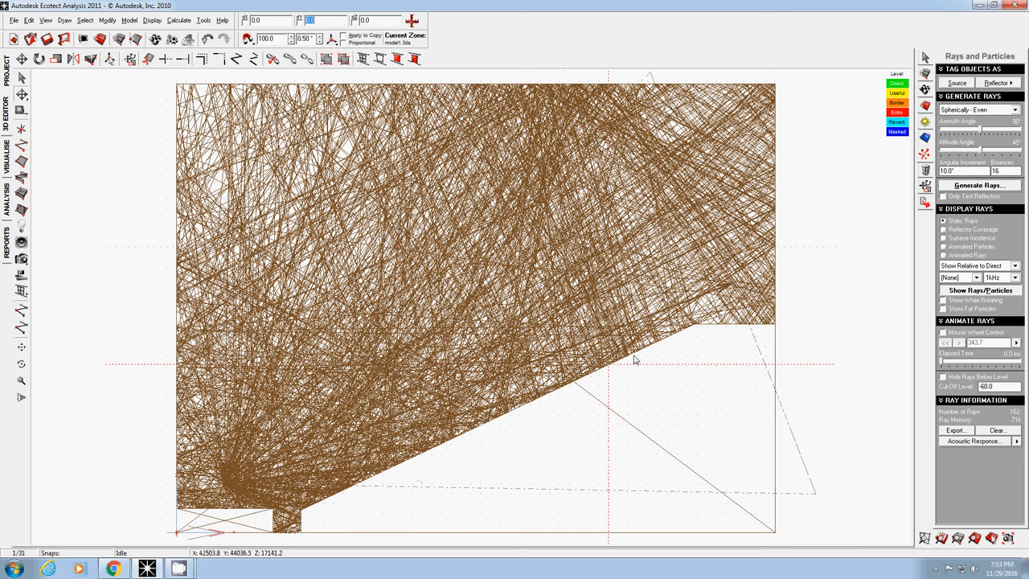
mouse_move(809, 303)
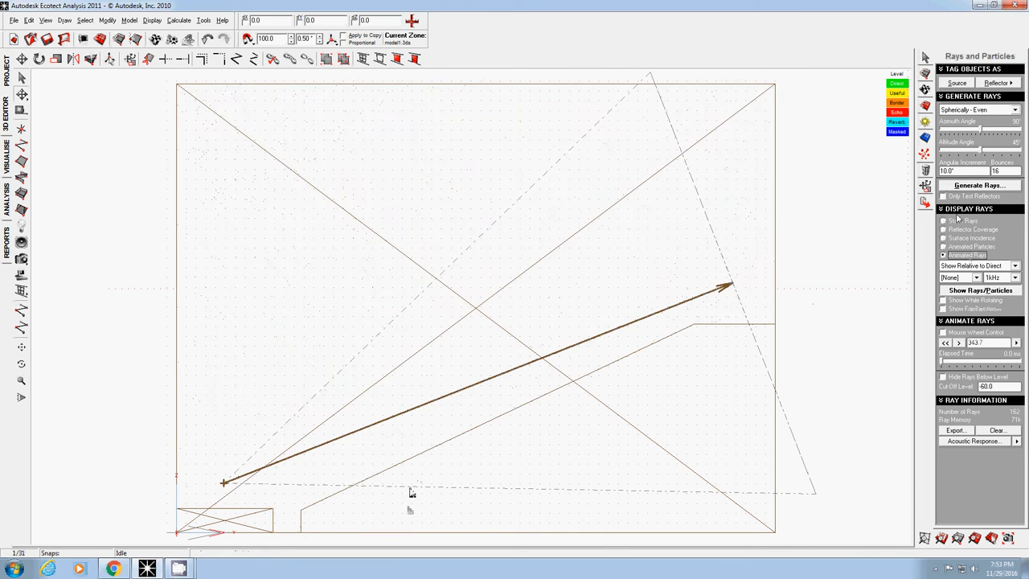
click(979, 185)
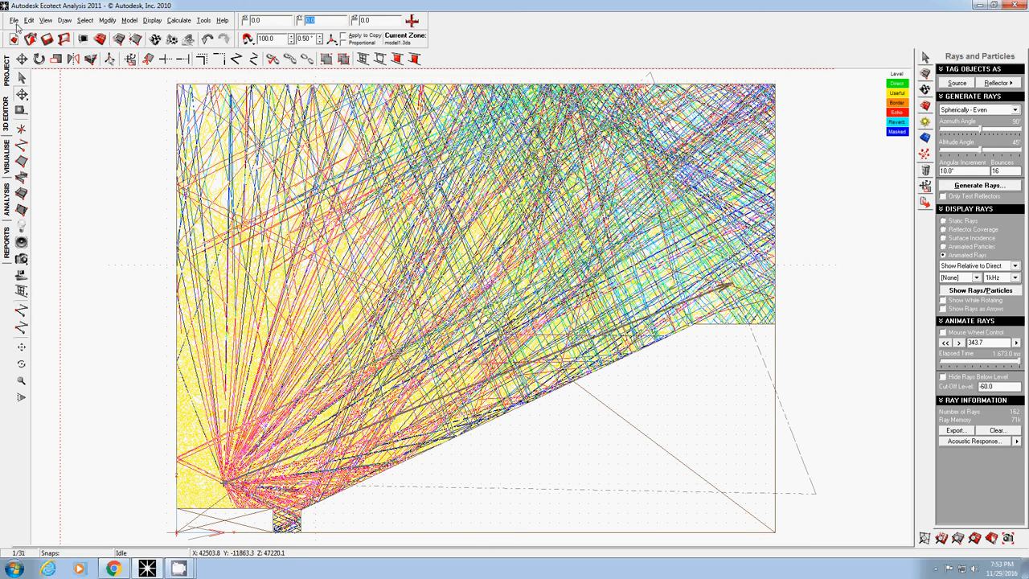
Start importing 3D CAD Geometry from the File menu
click(13, 20)
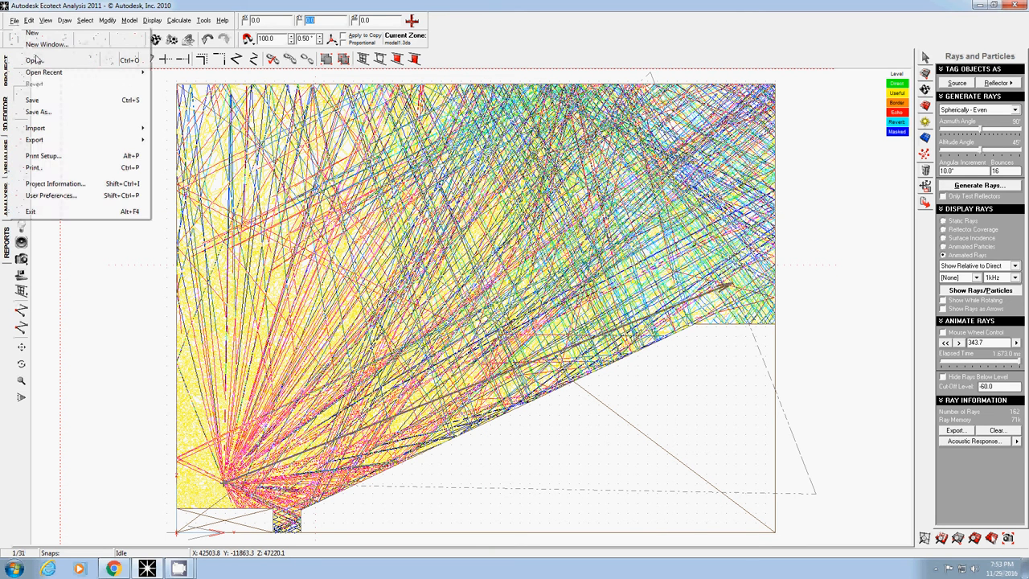
click(34, 59)
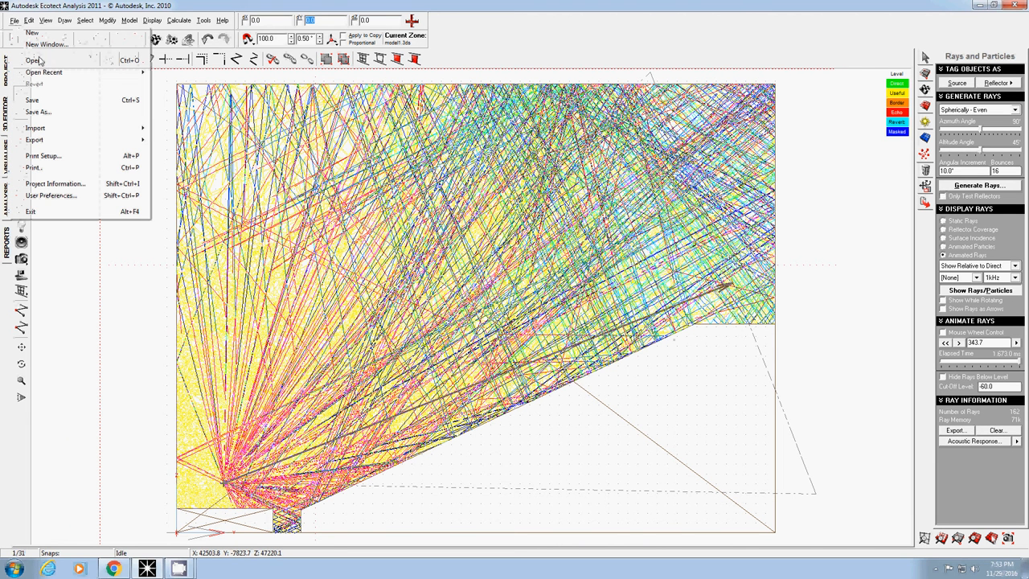
click(222, 20)
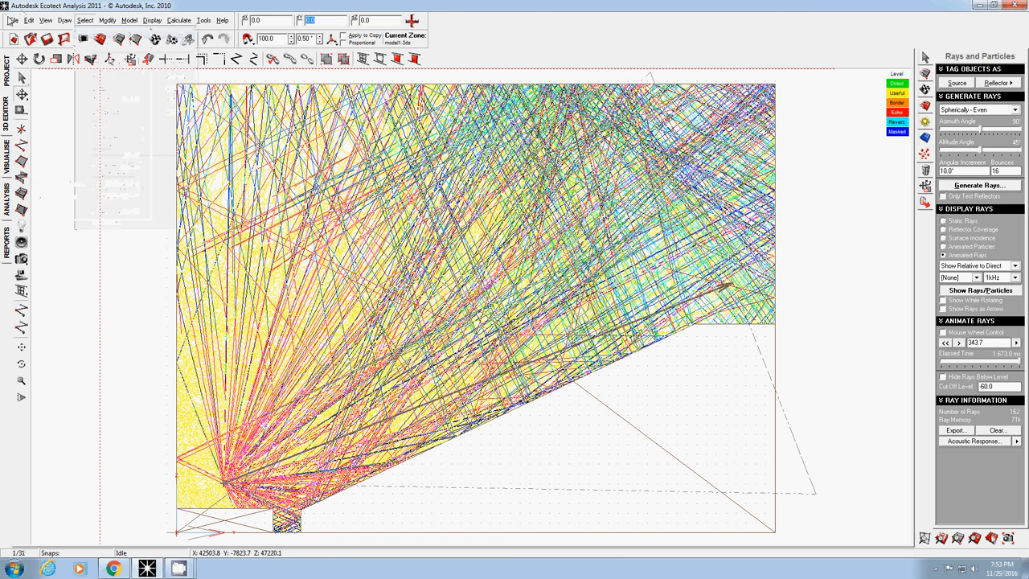
click(14, 20)
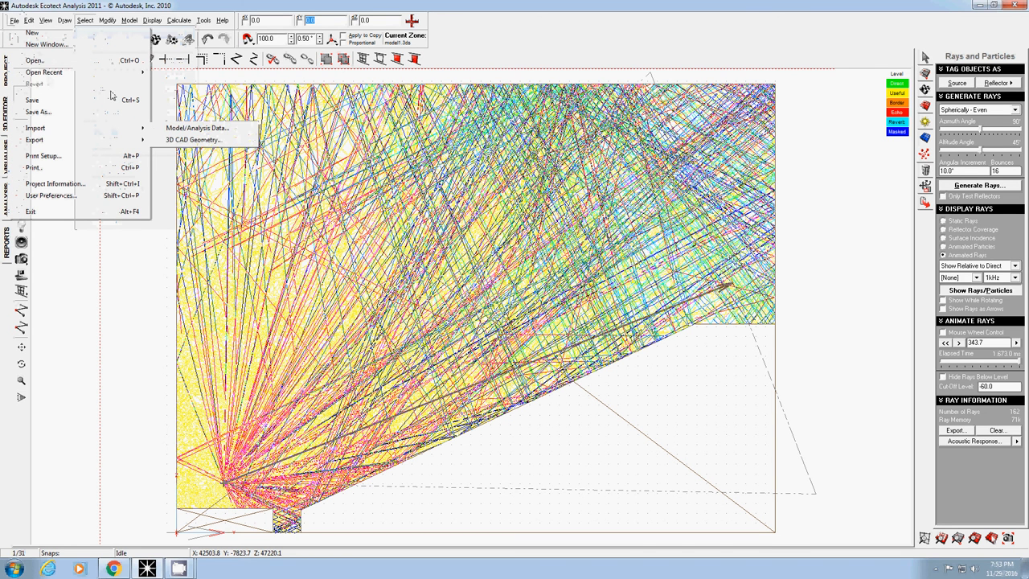
click(193, 139)
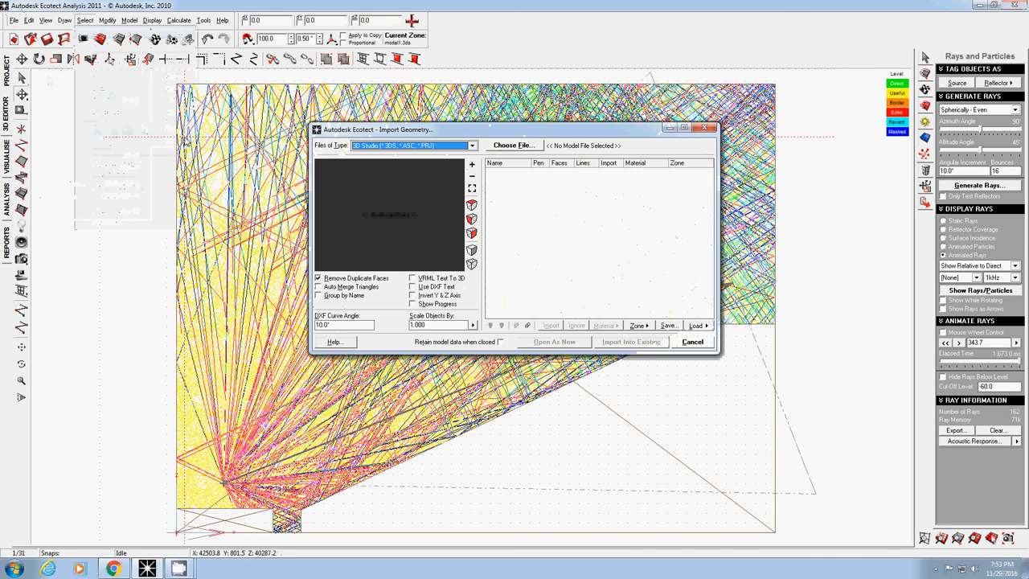
Choose model2.3ds, open it as a new model and discard changes to the current one
click(512, 146)
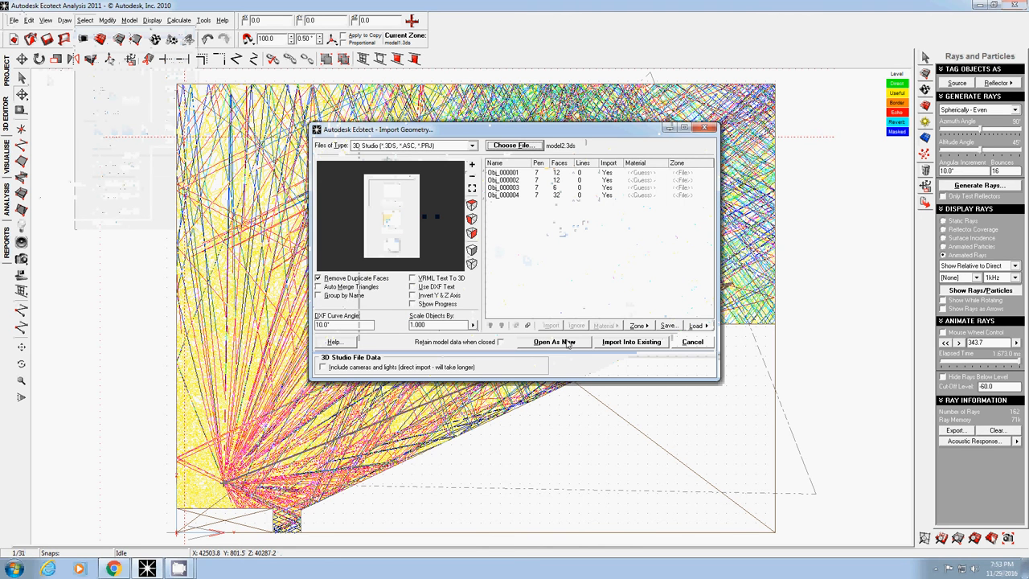
click(554, 341)
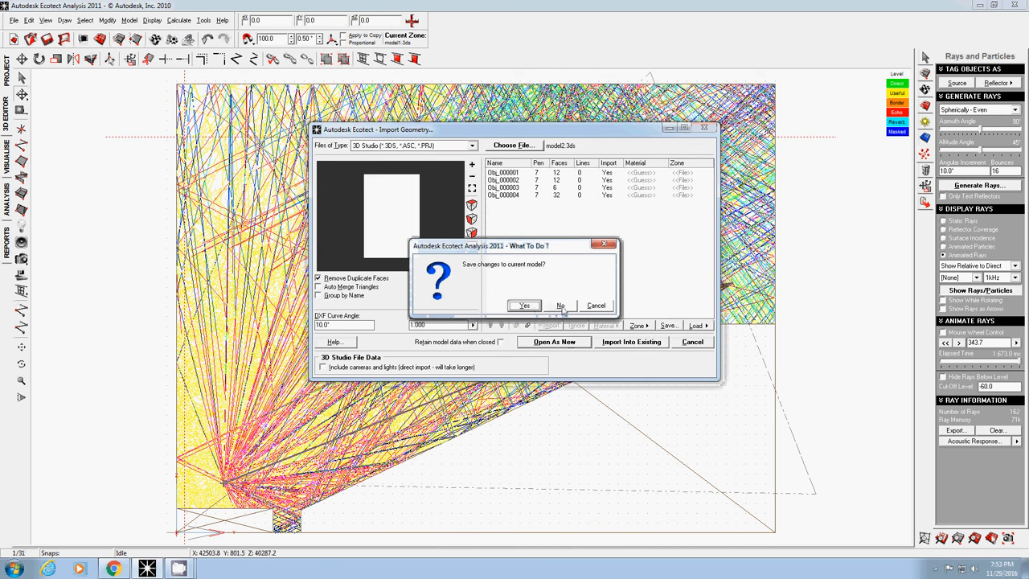
click(560, 306)
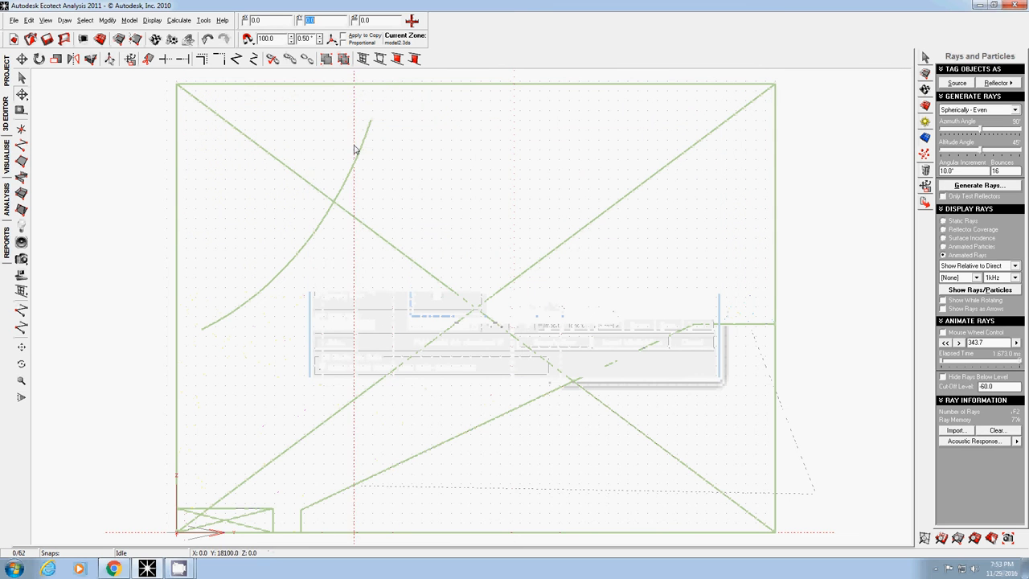
mouse_move(507, 127)
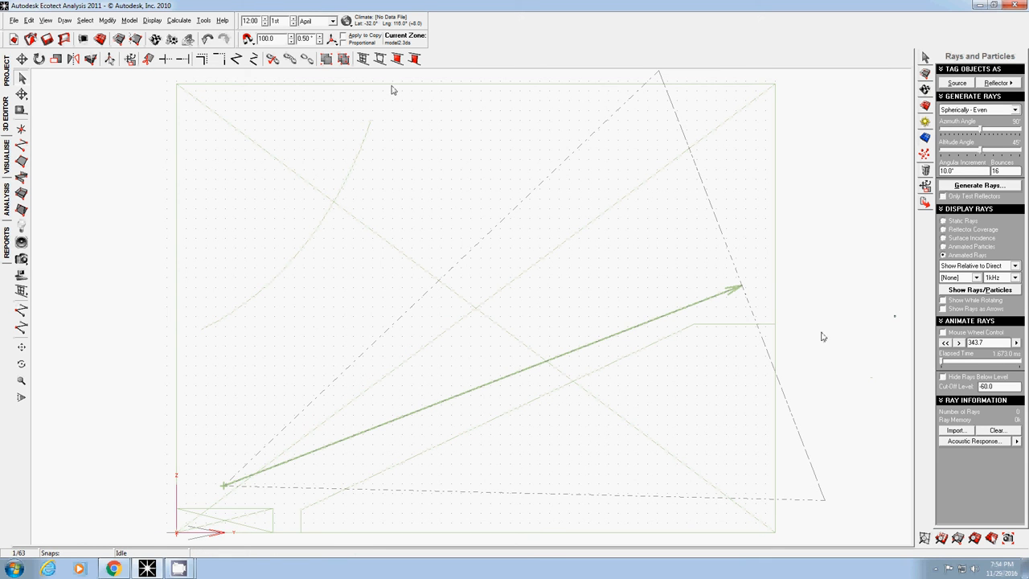
mouse_move(363, 473)
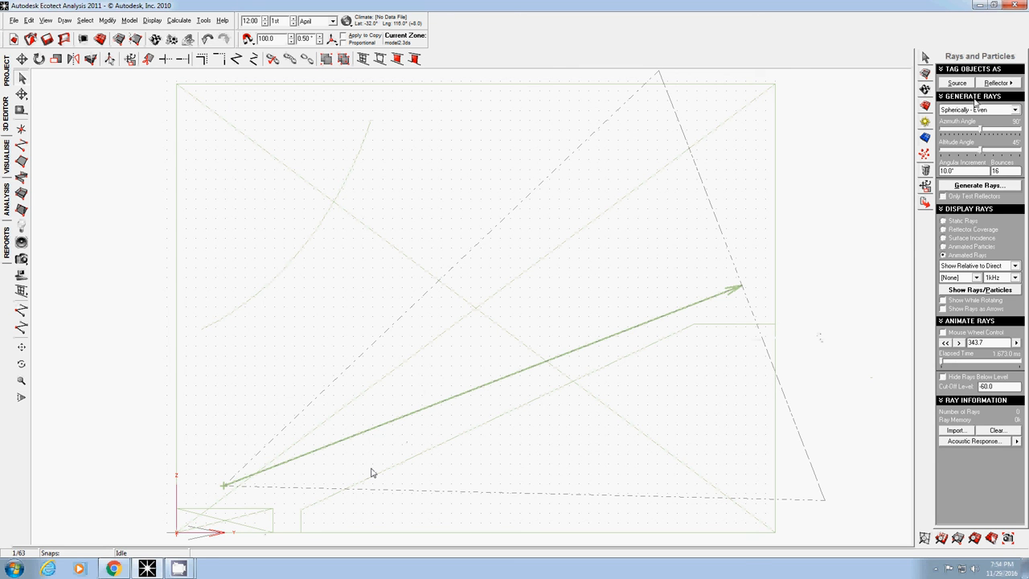
Tag the newly drawn speaker as Source in the Rays and Particles panel
click(924, 72)
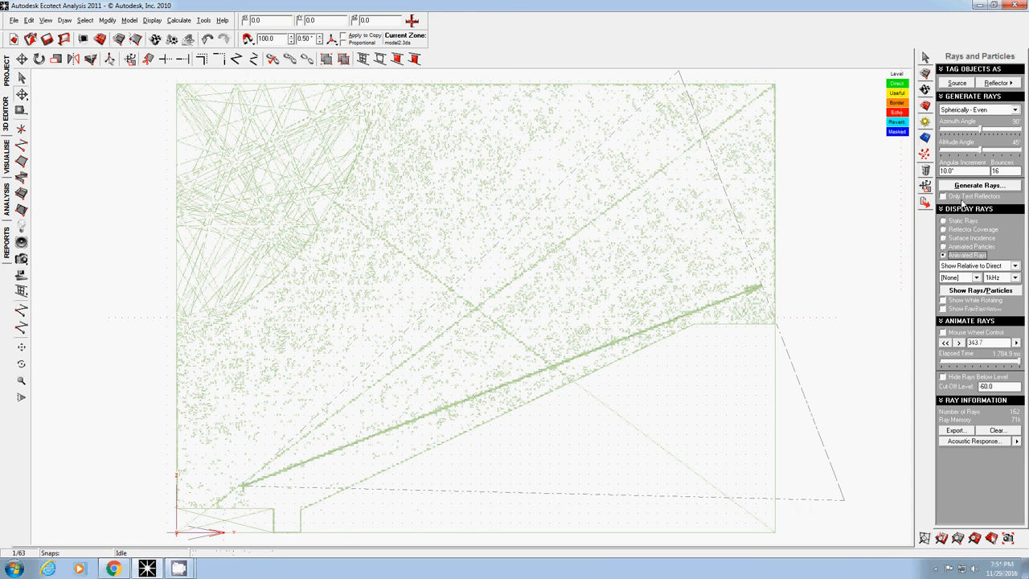
Play the animated sound rays for the reflector model, coloured by reflection level
click(959, 342)
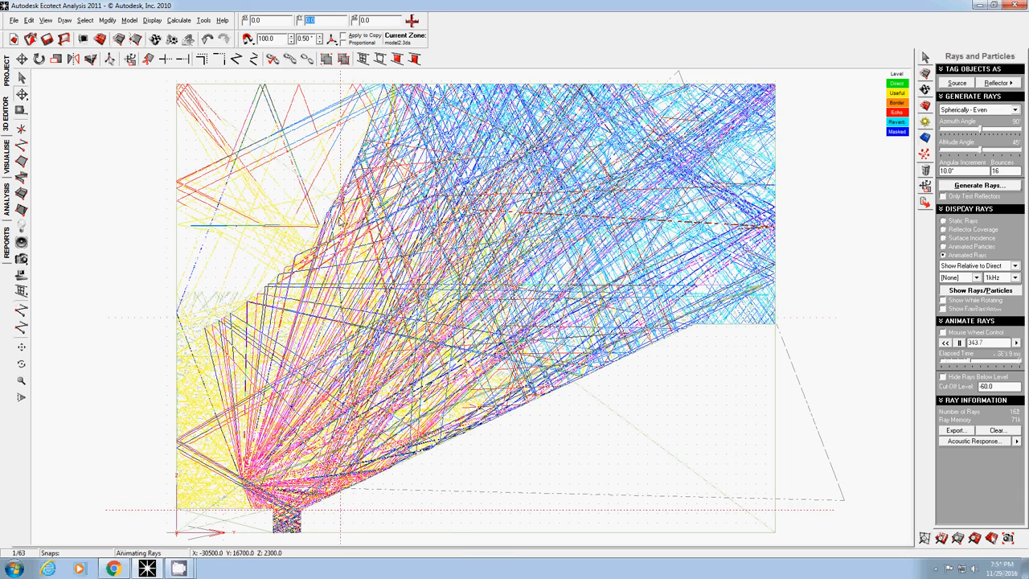